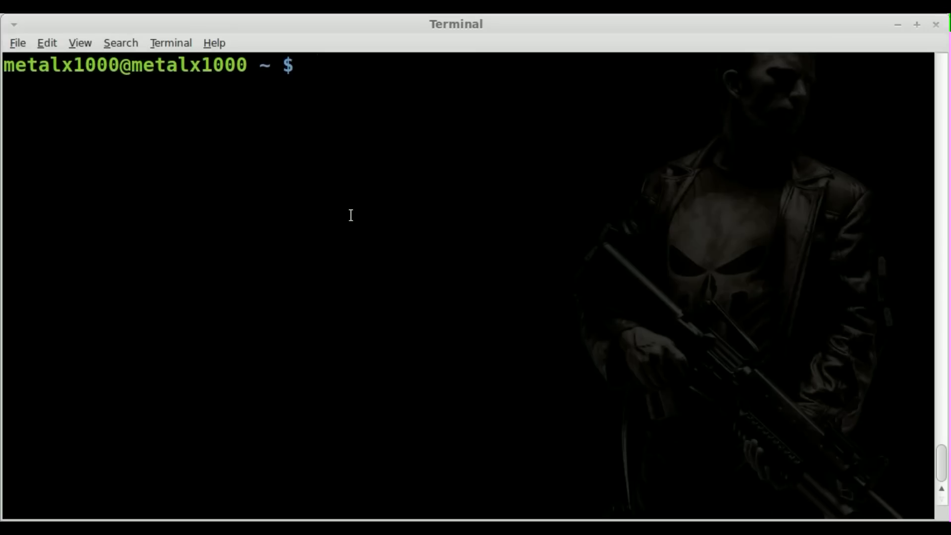
Print 1 to 10, the lowercase alphabet, and a through m using echo brace ranges
{"action": "type", "text": "echo"}
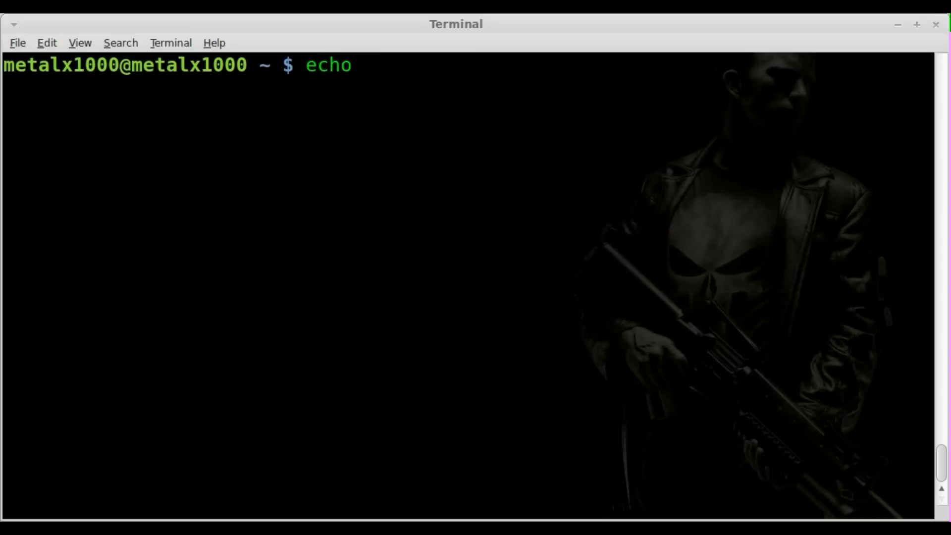
{"action": "type", "text": "{}"}
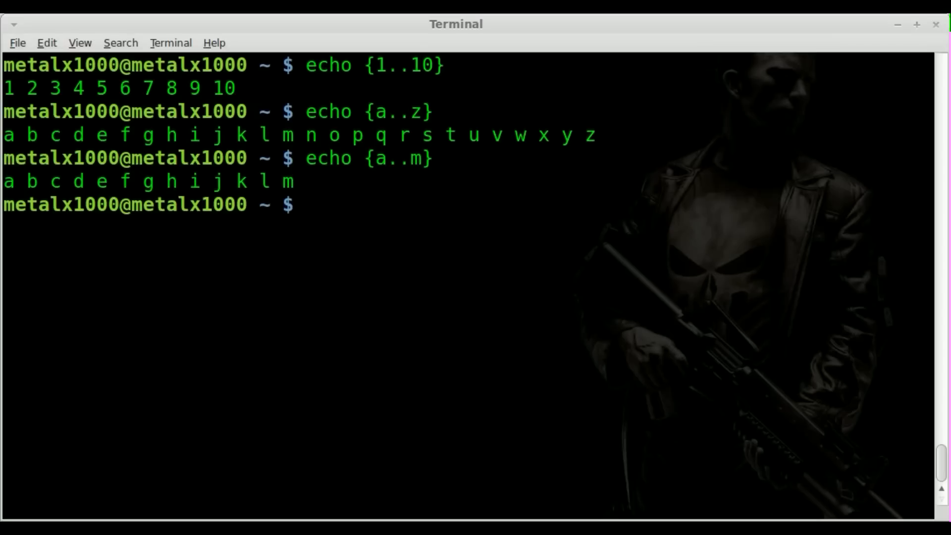
Print the uppercase alphabet A to Z and the letters A through M with brace ranges
{"action": "type", "text": "echo {a..m}"}
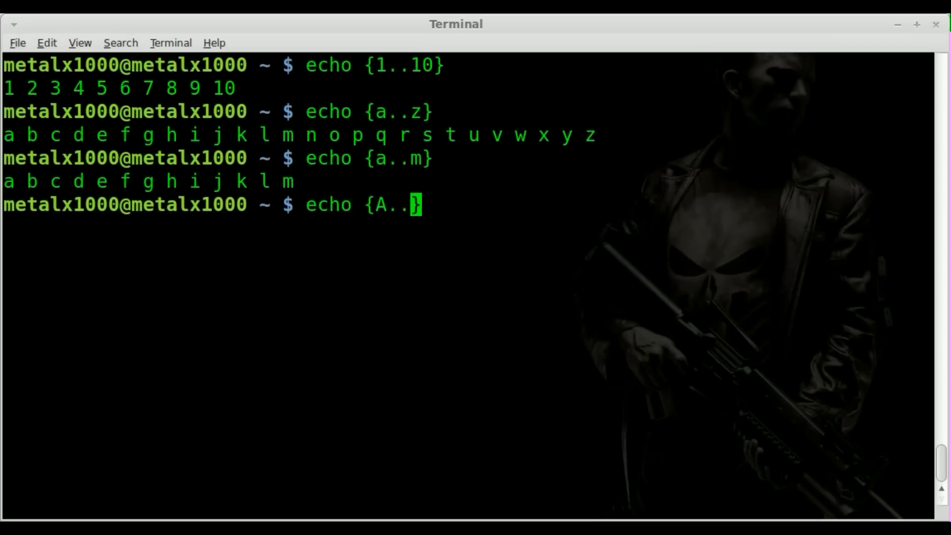
{"action": "type", "text": "Z"}
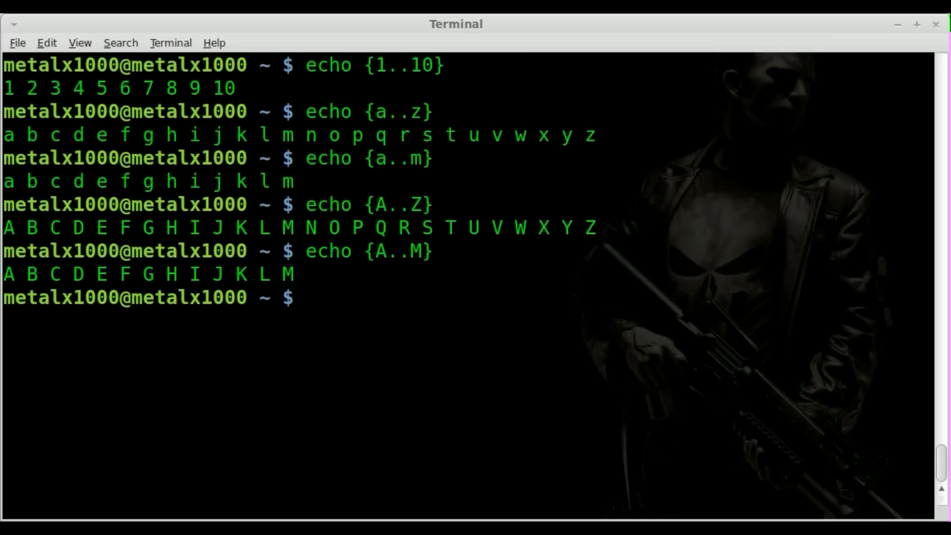
{"action": "type", "text": "echo {A..M}"}
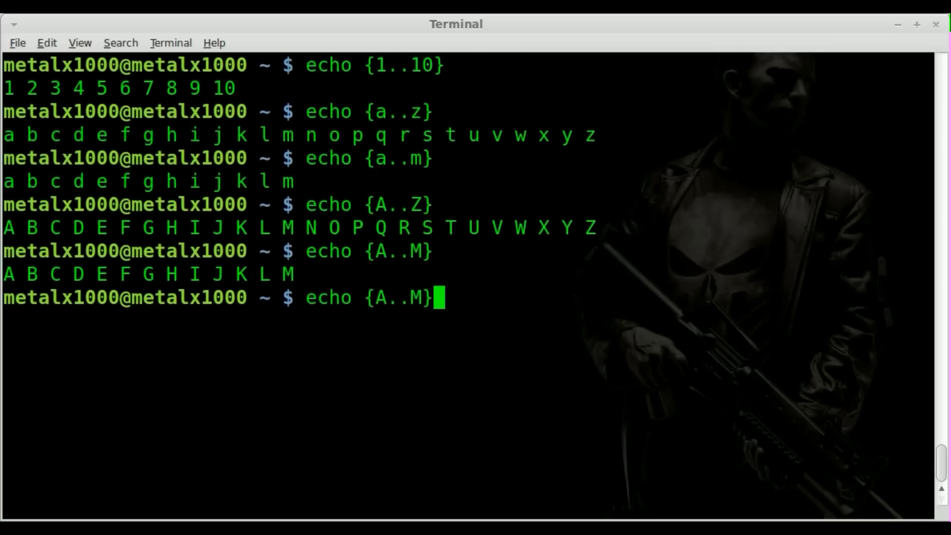
Run echo {A..z} and highlight the punctuation symbols printed between Z and a
{"action": "key", "text": "BackSpace"}
{"action": "type", "text": "z"}
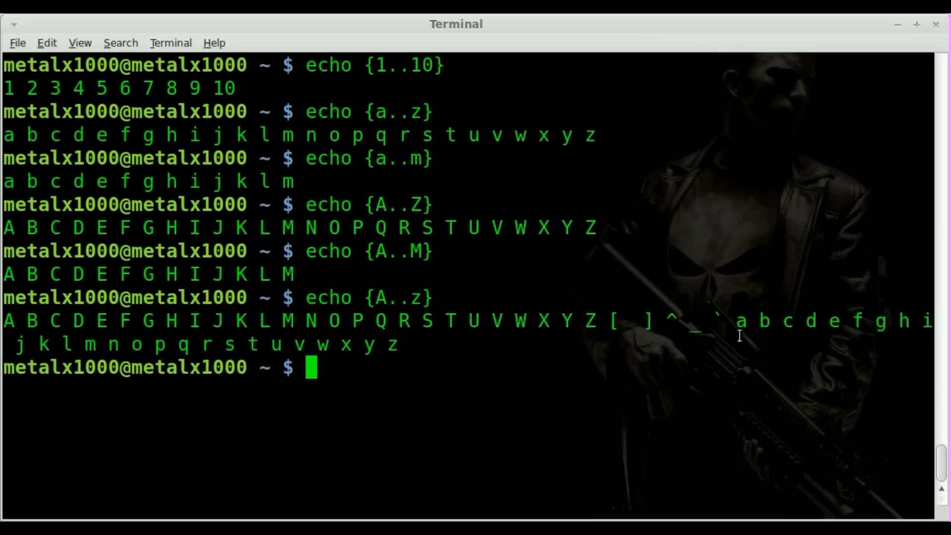
{"action": "left_click_drag", "start_coordinate": [734, 321], "coordinate": [394, 344]}
{"action": "type", "text": "echo {A..Z"}
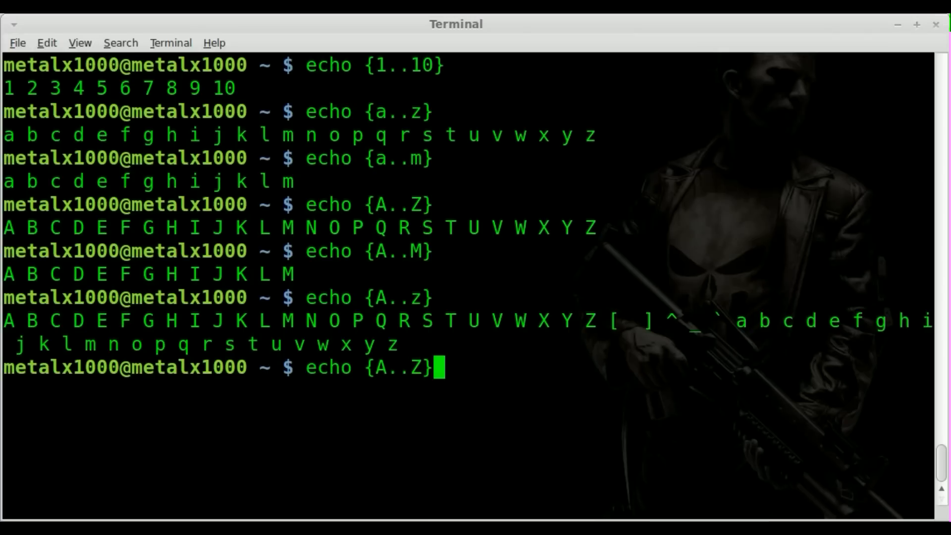
Run echo {{A..Z},{a..z}} to print A–Z then a–z with no symbols, and recall it
{"action": "type", "text": ","}
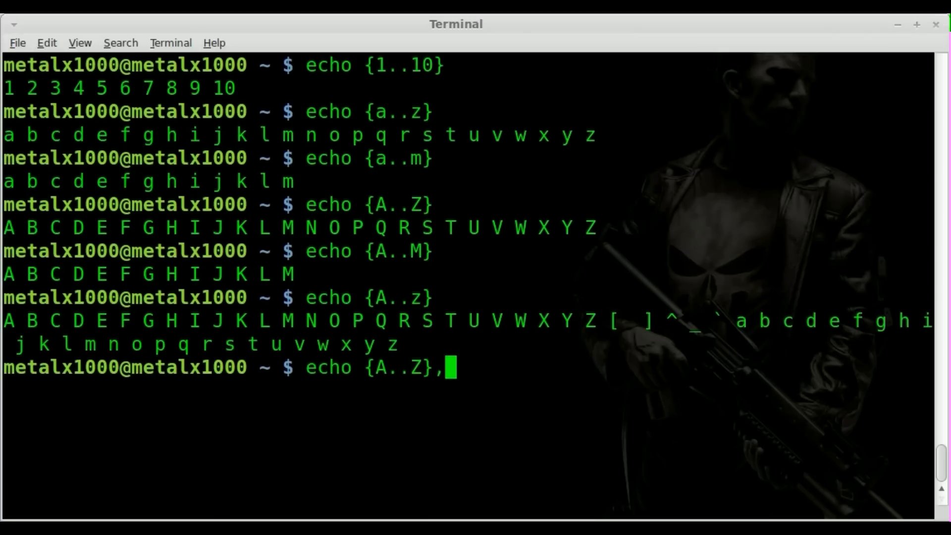
{"action": "type", "text": "{"}
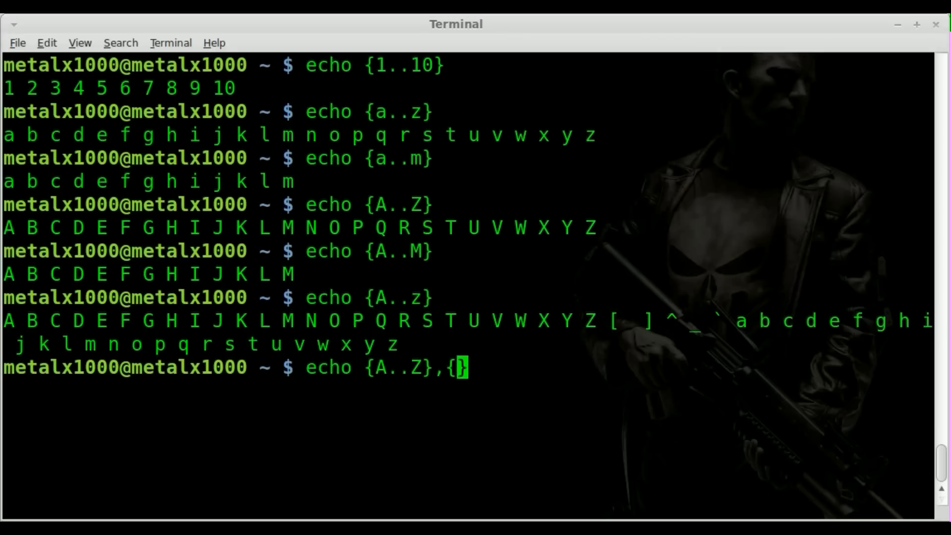
{"action": "type", "text": "a..z"}
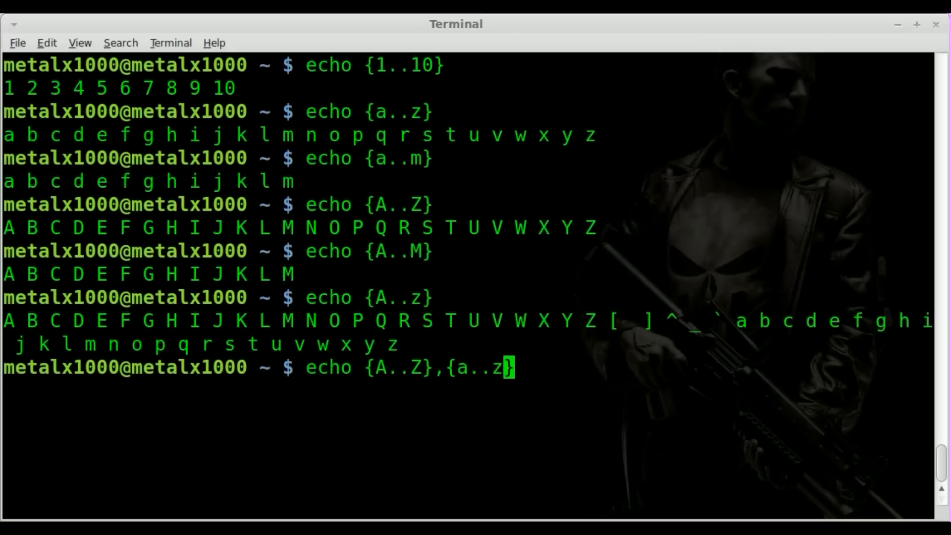
{"action": "type", "text": "}"}
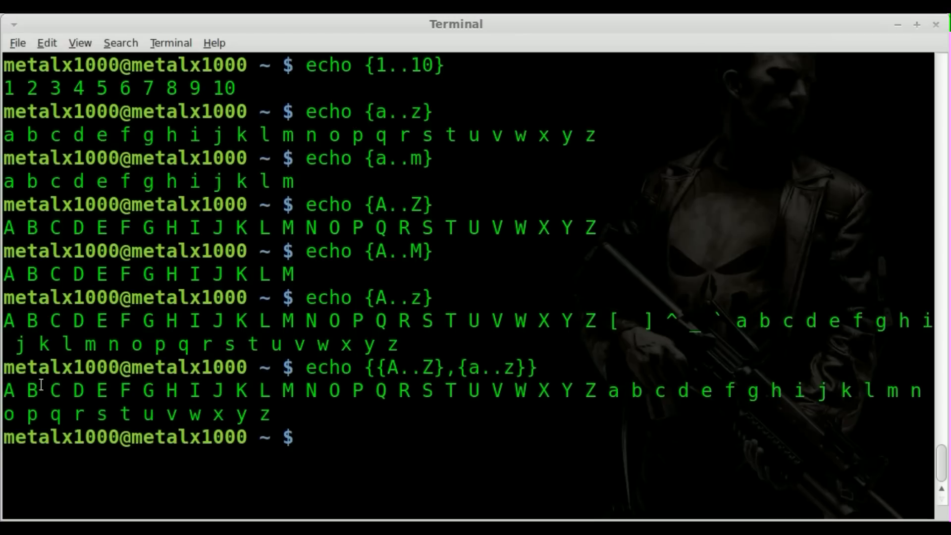
{"action": "left_click_drag", "start_coordinate": [6, 390], "coordinate": [592, 390]}
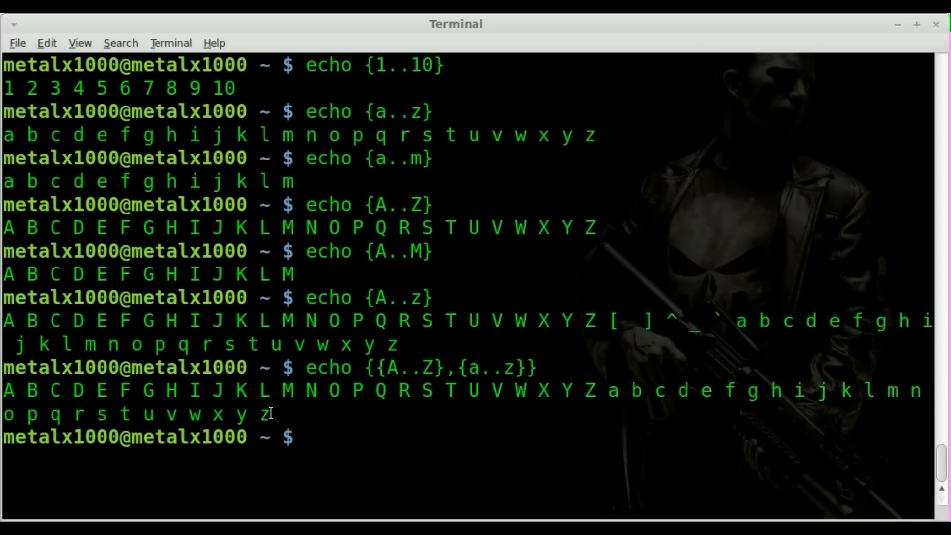
{"action": "key", "text": "Up"}
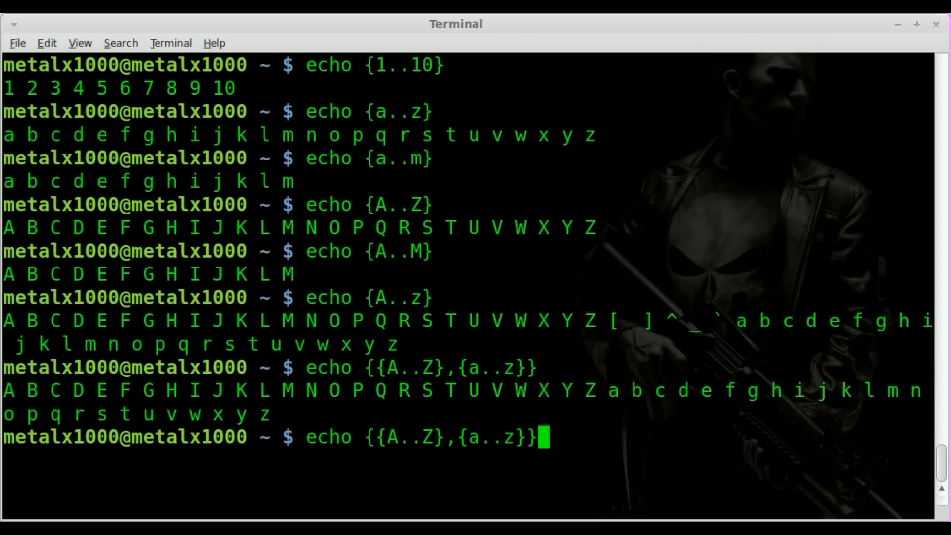
Run echo {A..Z},{a..z} to print every letter pair A,a through Z,z and highlight one
{"action": "key", "text": "BackSpace"}
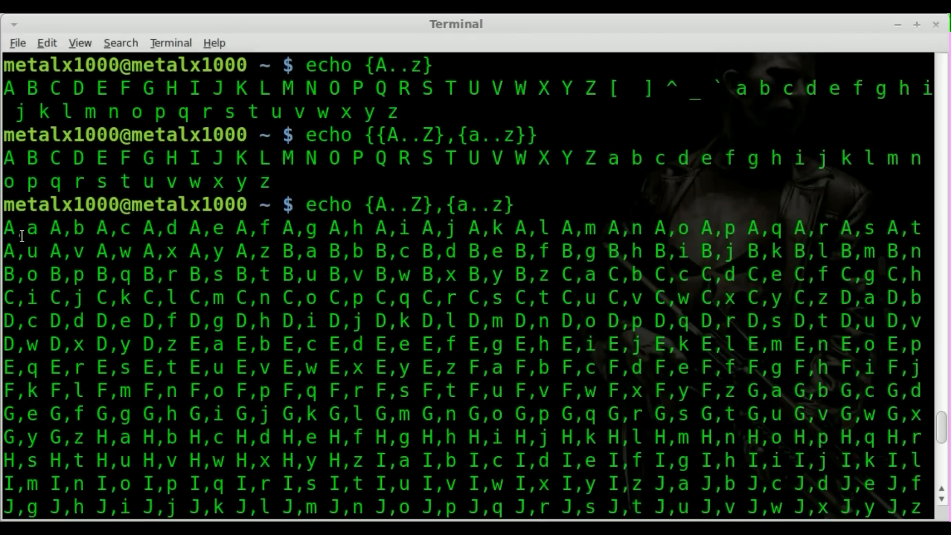
{"action": "mouse_move", "coordinate": [62, 231]}
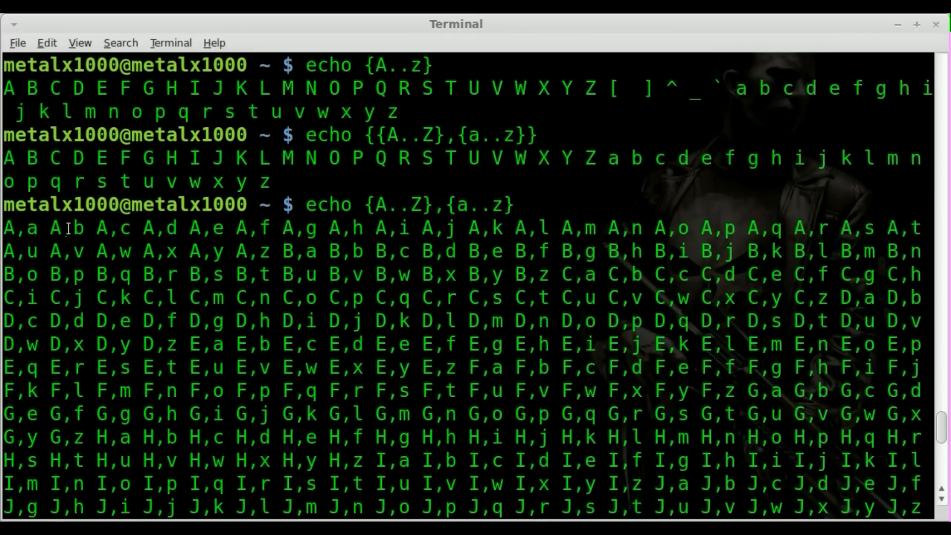
{"action": "mouse_move", "coordinate": [331, 229]}
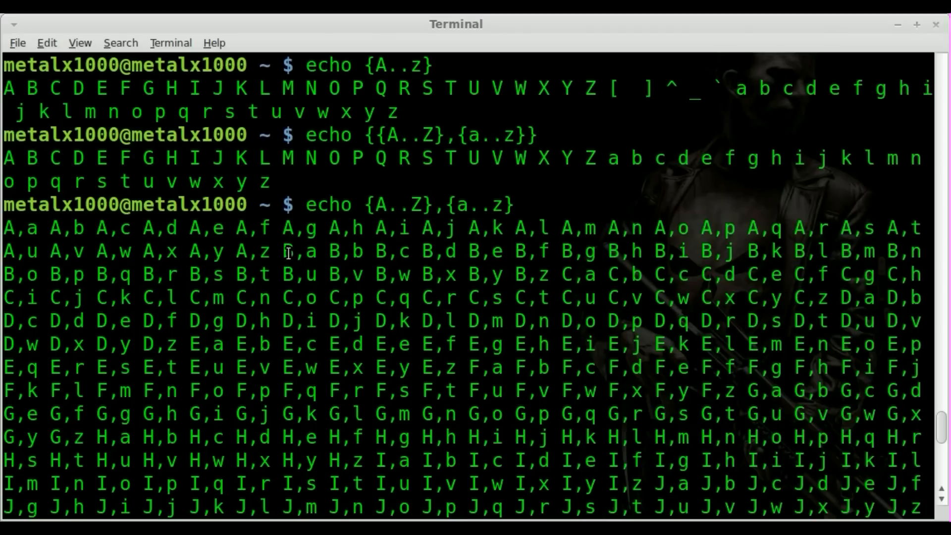
{"action": "double_click", "coordinate": [289, 251]}
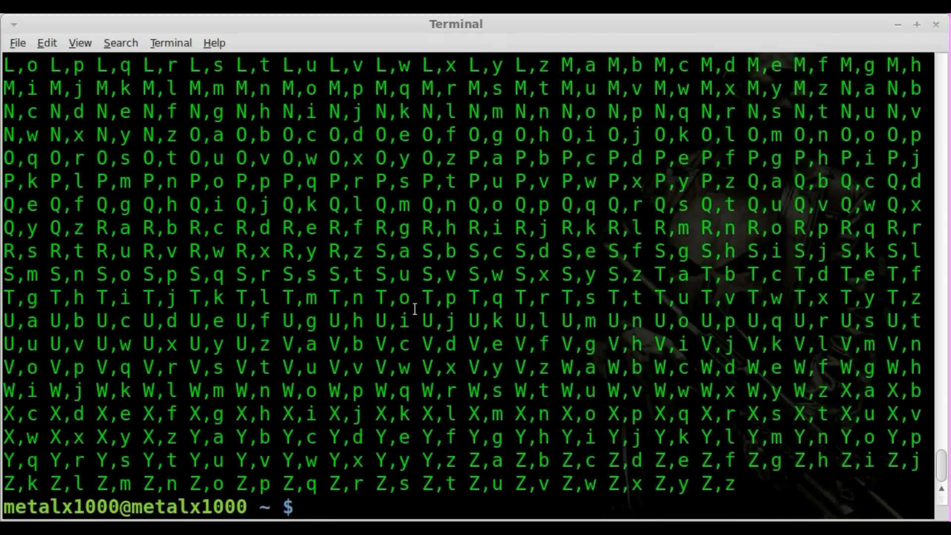
Print the alphabet backwards with echo {z..a}, then begin another reverse range echo {z..}
{"action": "type", "text": "echo {}"}
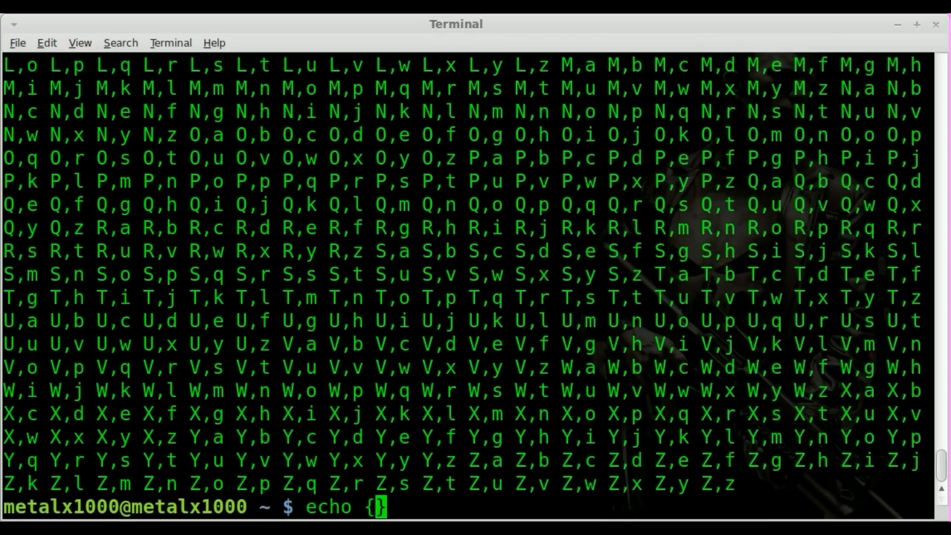
{"action": "type", "text": "z..a"}
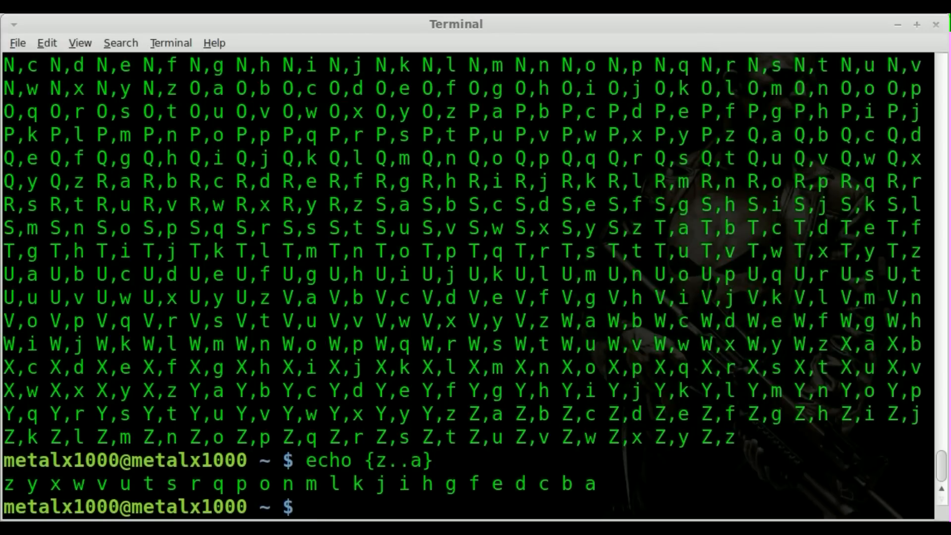
{"action": "type", "text": "echo {z..}"}
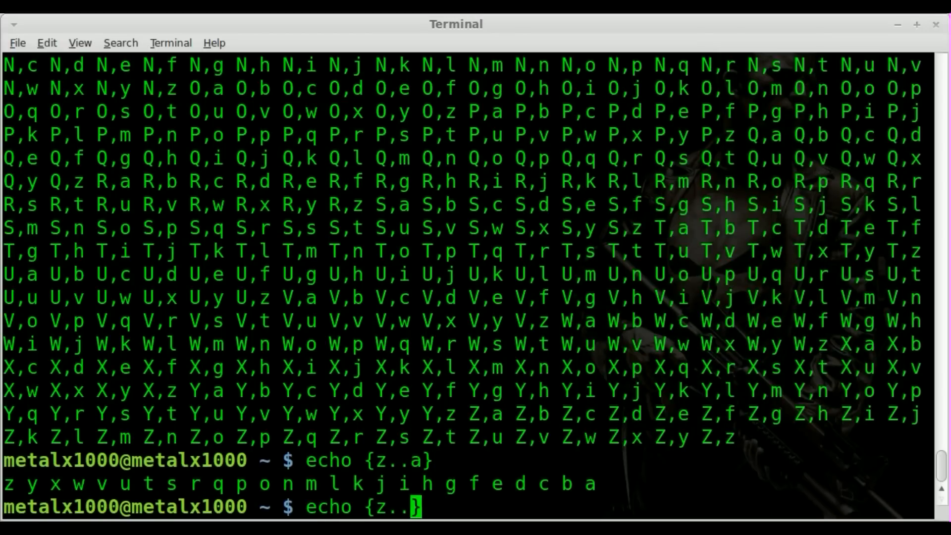